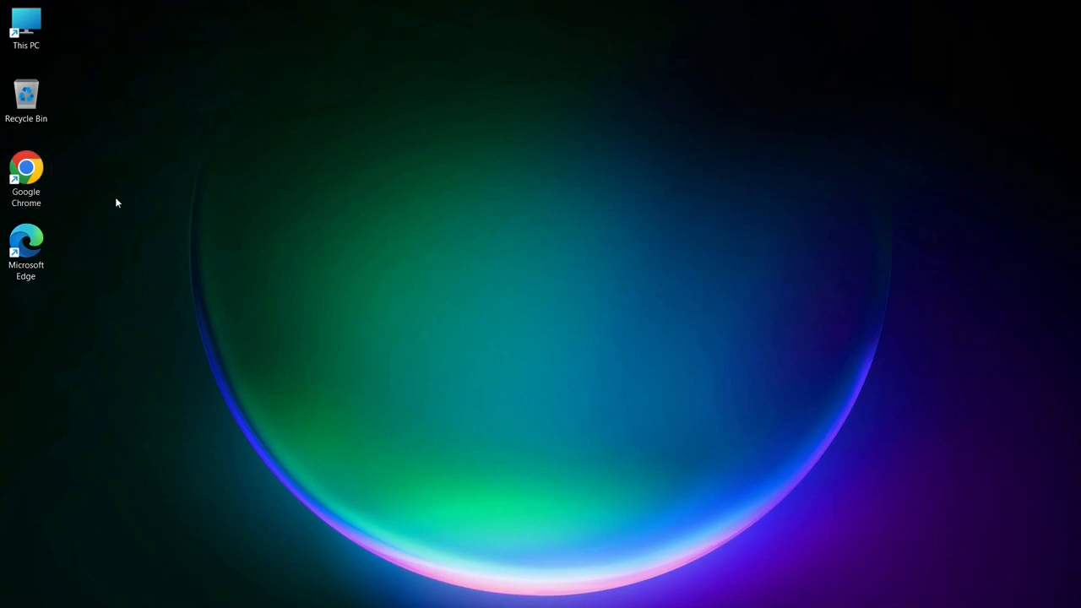
# Search Google in Chrome for 'vs code download'
pyautogui.doubleClick(27, 167)
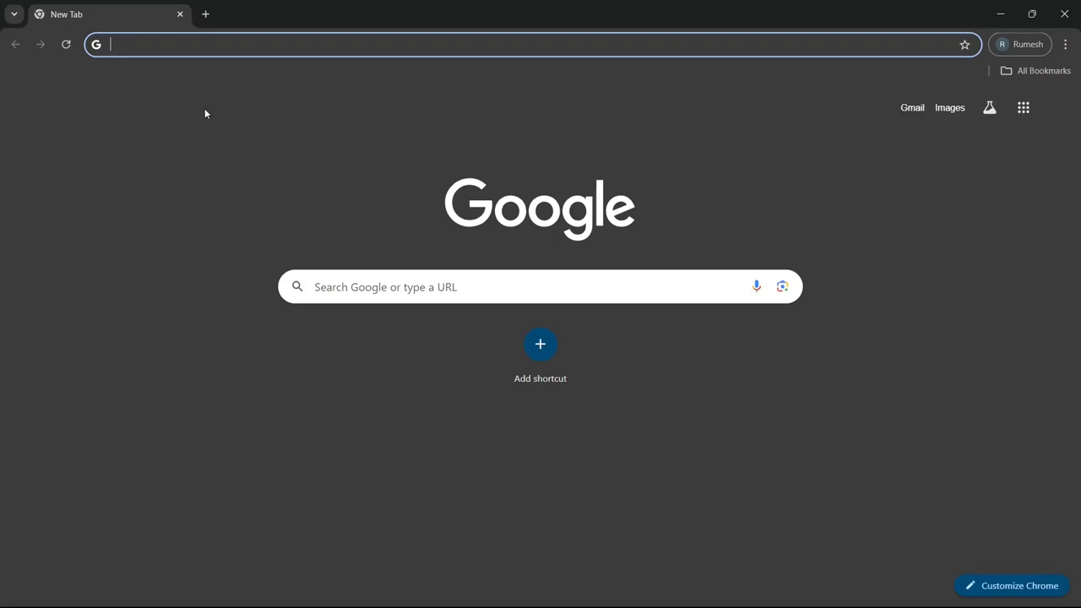
pyautogui.write('vs code download')
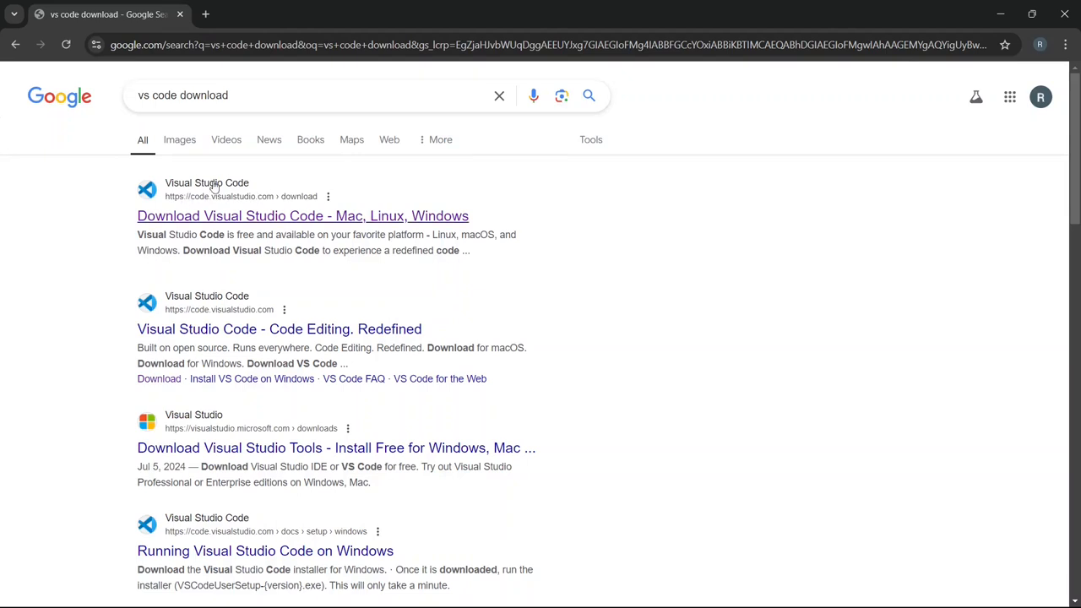
pyautogui.moveTo(237, 220)
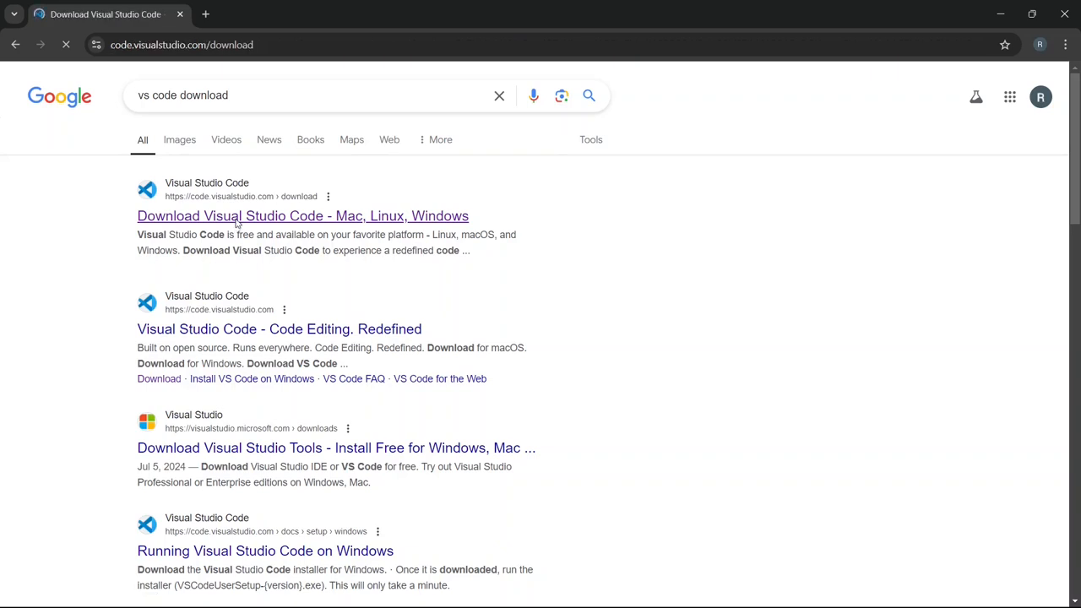
# From the official download page, start the Visual Studio Code Windows installer download
pyautogui.click(302, 216)
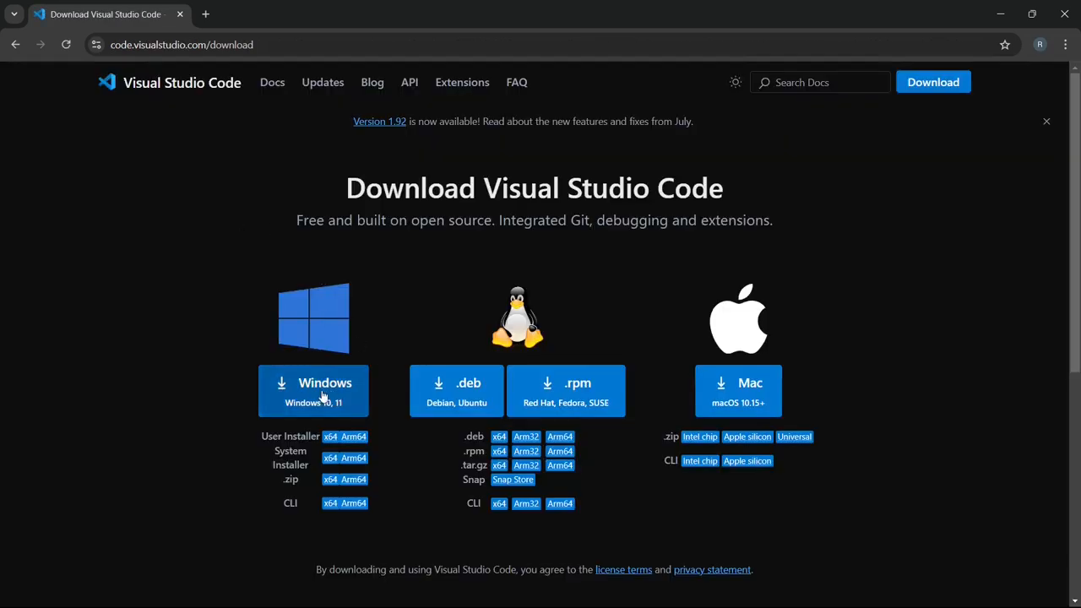
pyautogui.moveTo(719, 341)
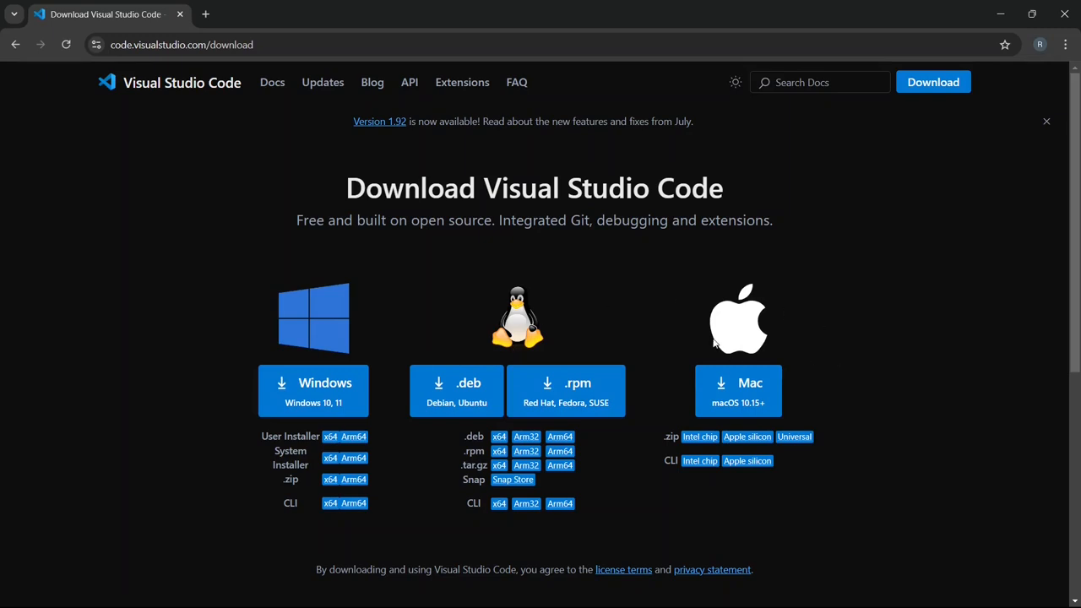
pyautogui.moveTo(321, 398)
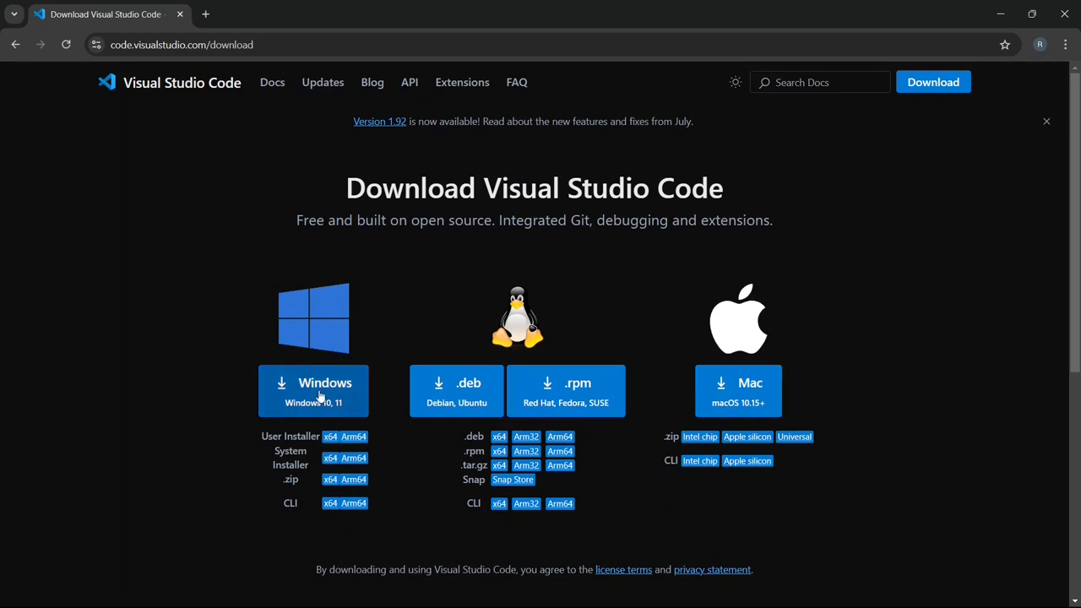
pyautogui.moveTo(740, 317)
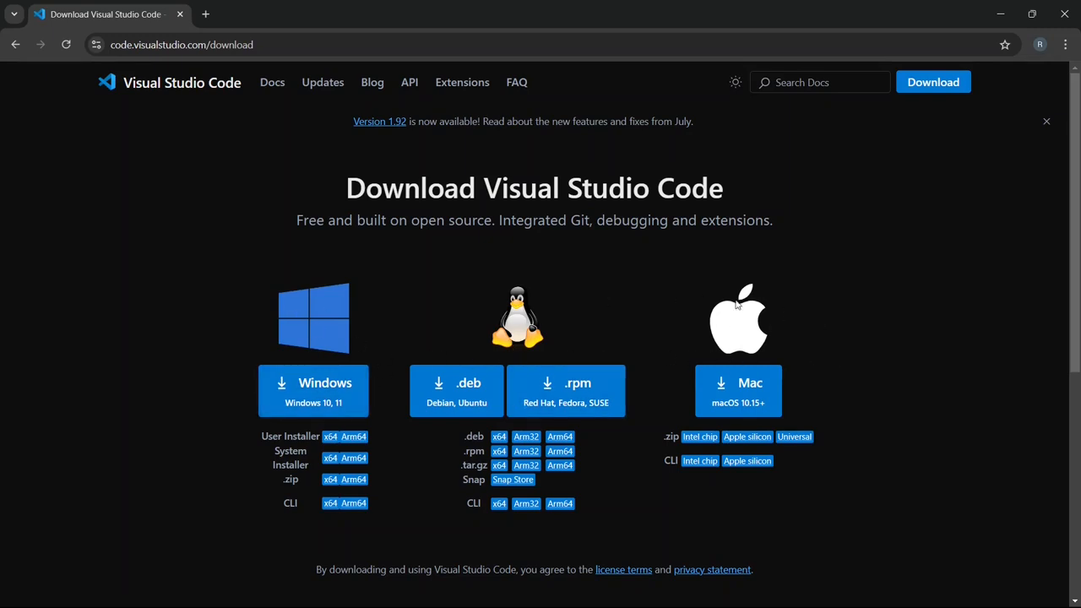
pyautogui.moveTo(319, 387)
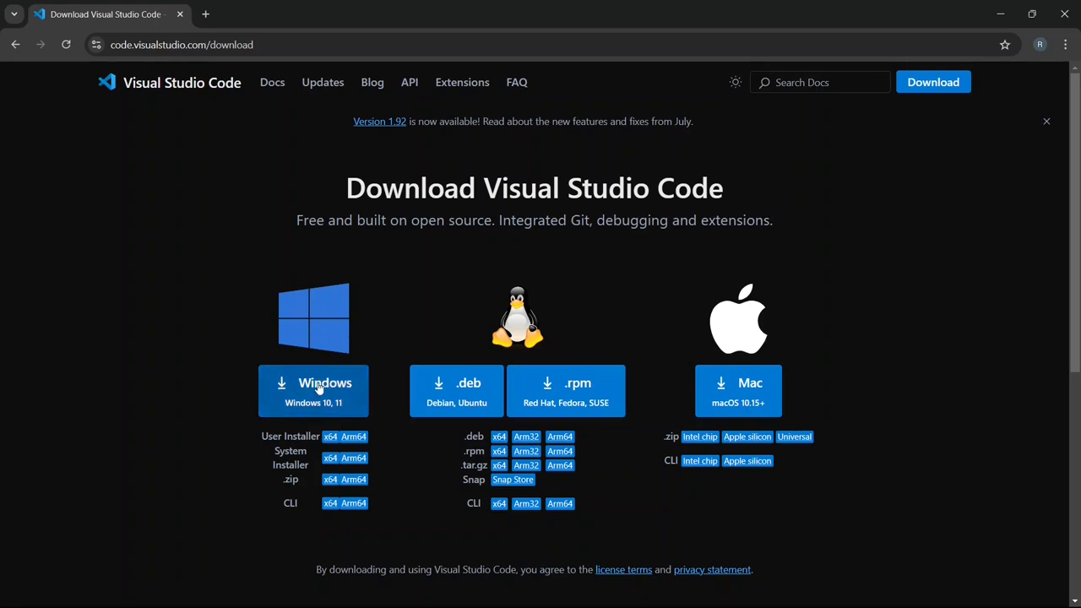
pyautogui.click(313, 390)
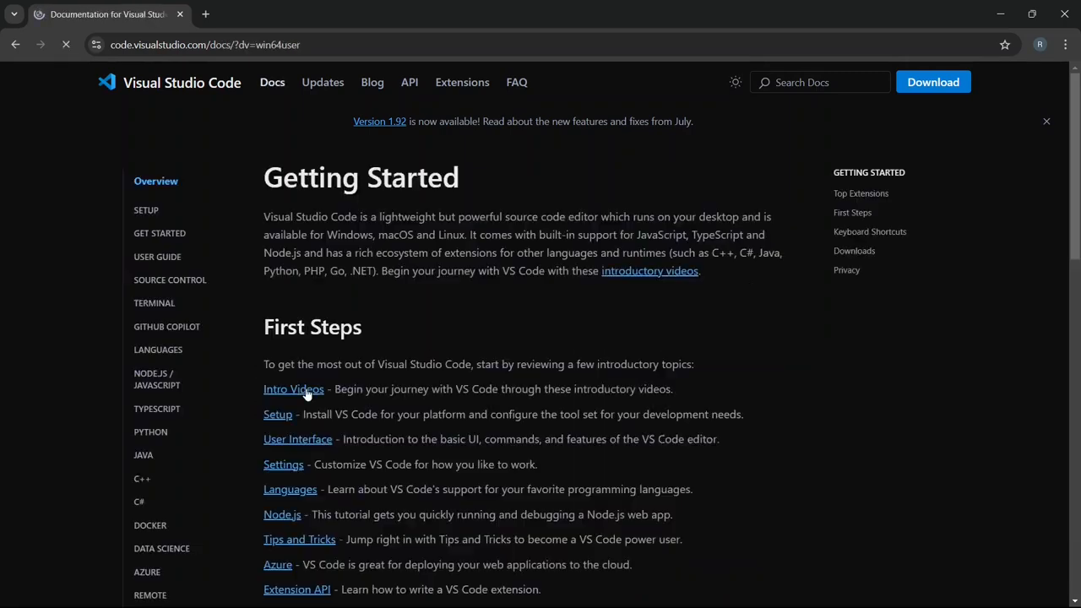
pyautogui.click(932, 82)
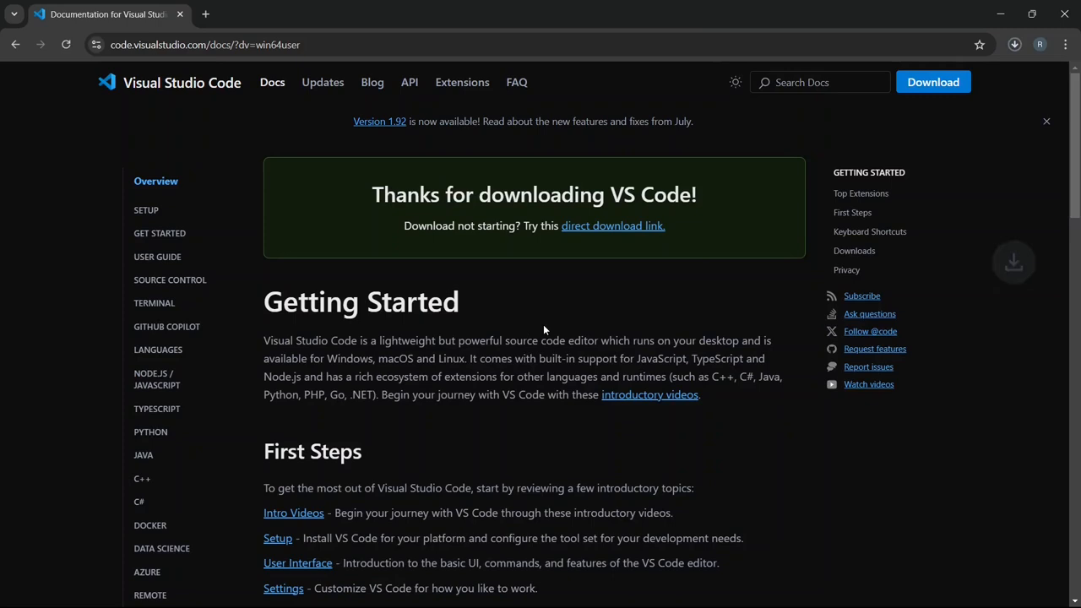
# Watch the installer download finish in Chrome's downloads panel, then dismiss it
pyautogui.click(1013, 46)
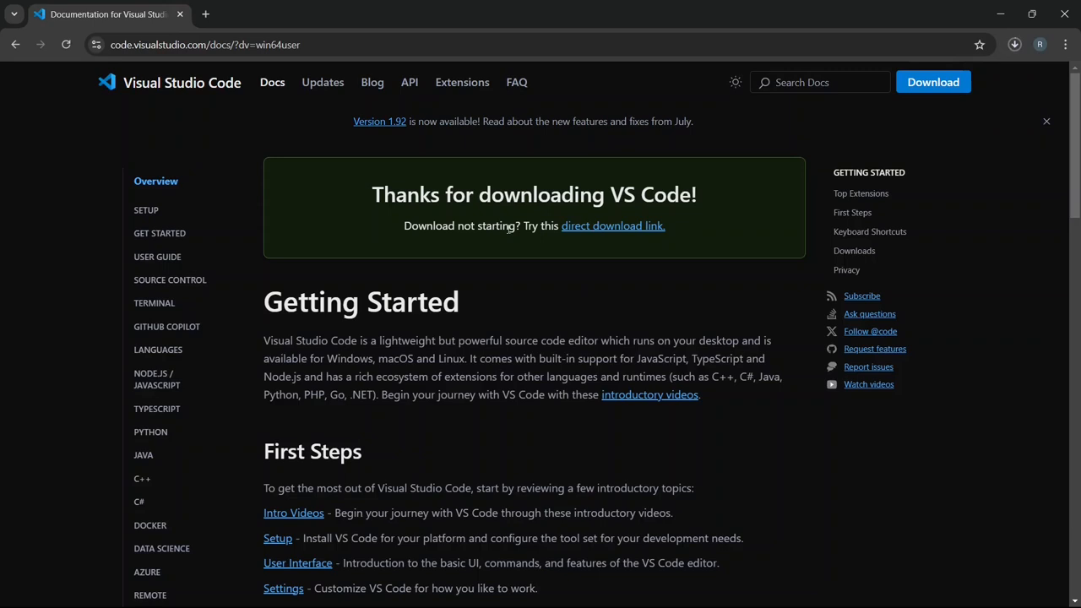
pyautogui.moveTo(608, 233)
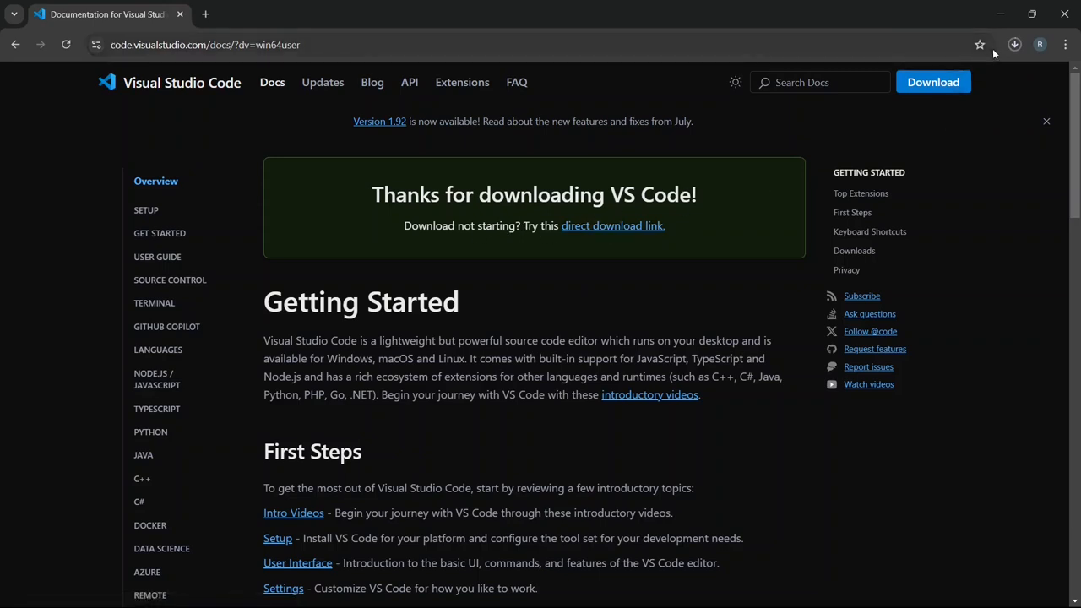
pyautogui.click(1013, 44)
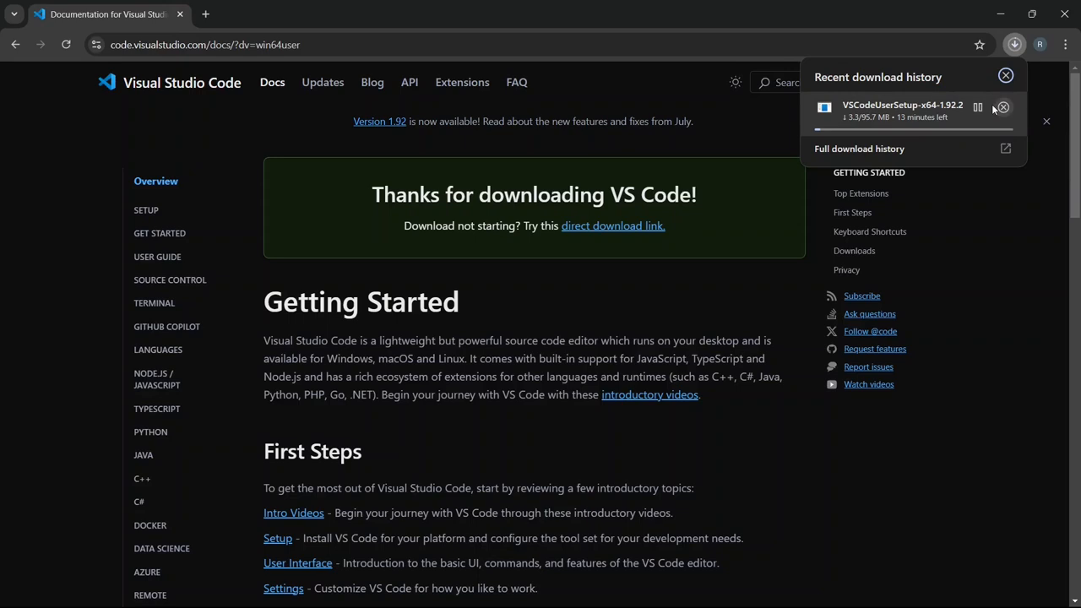
pyautogui.click(1005, 75)
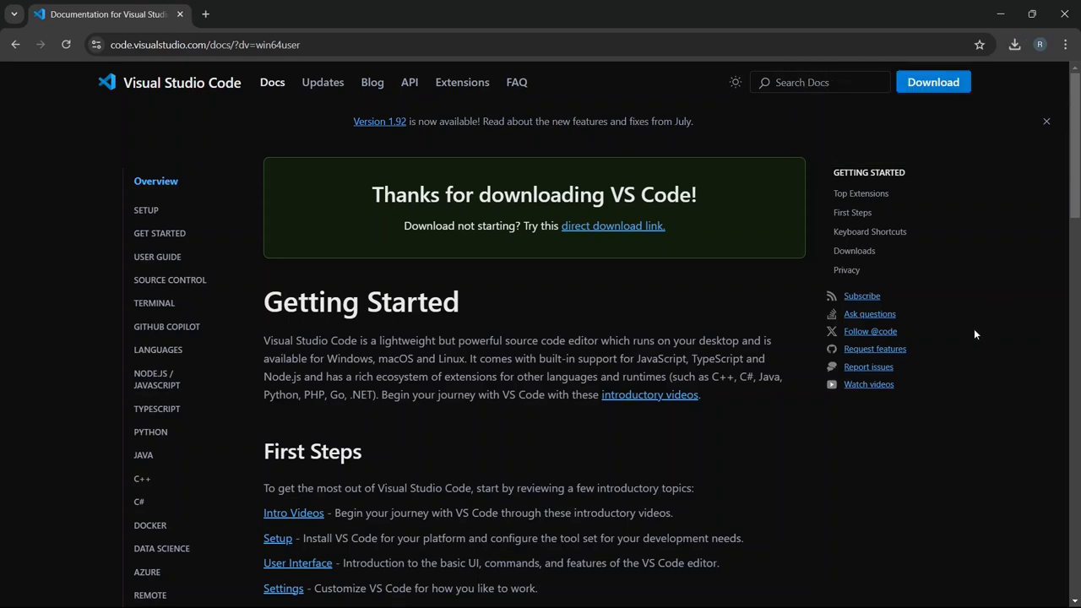
pyautogui.moveTo(672, 336)
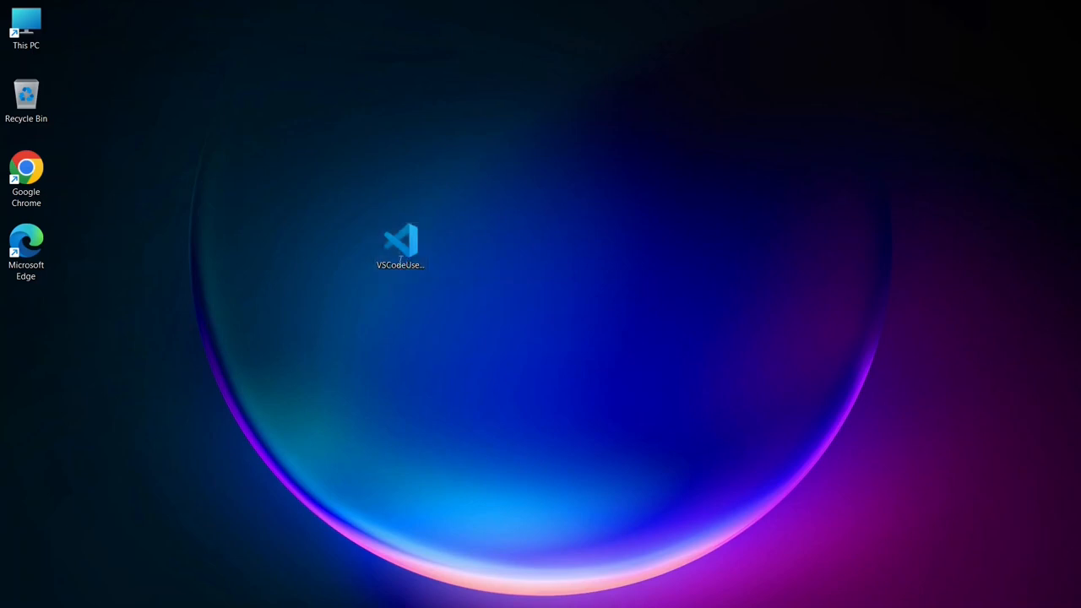
# Launch the downloaded installer and accept its license agreement to reach Destination Location
pyautogui.doubleClick(401, 240)
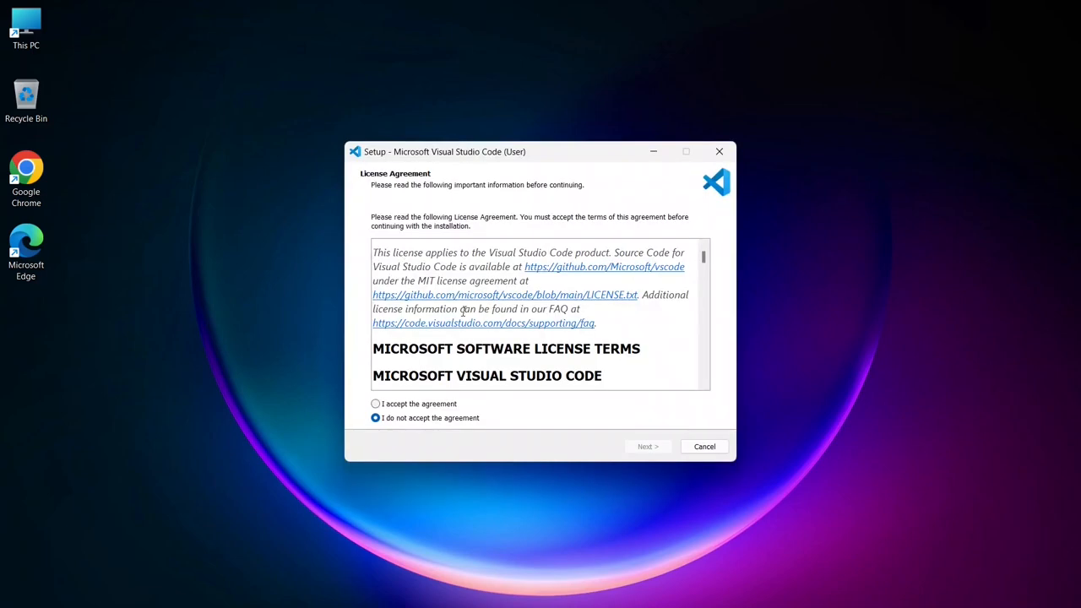
pyautogui.scroll(-3)
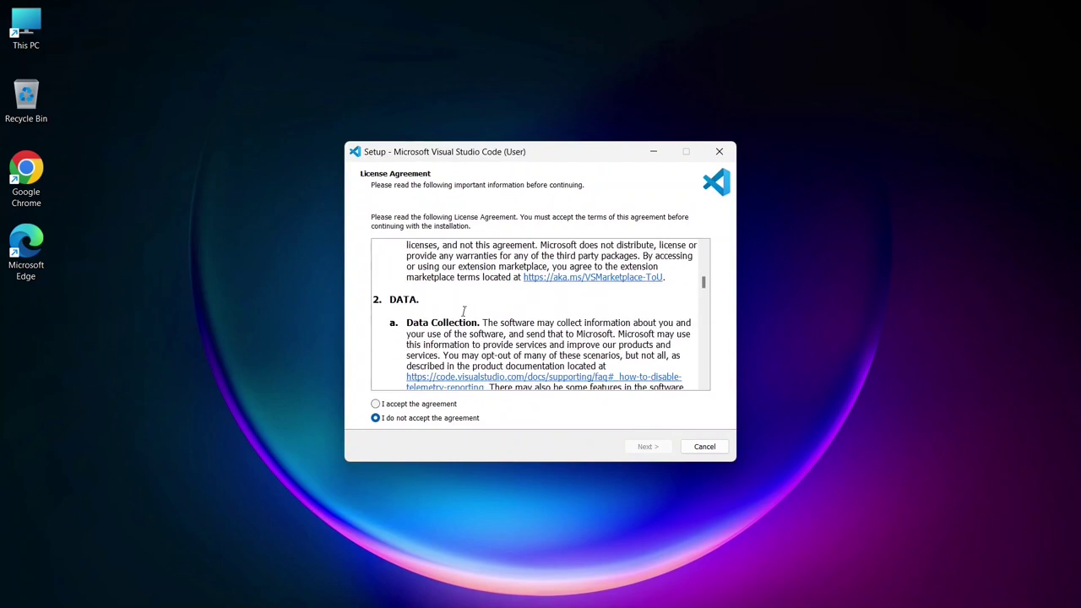
pyautogui.scroll(-3)
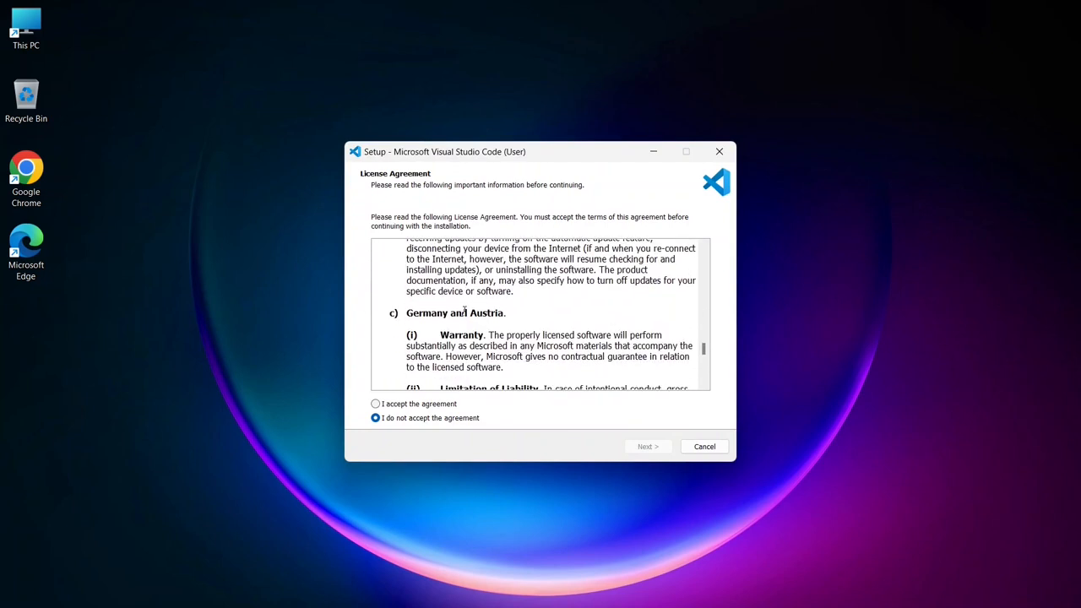
pyautogui.scroll(-3)
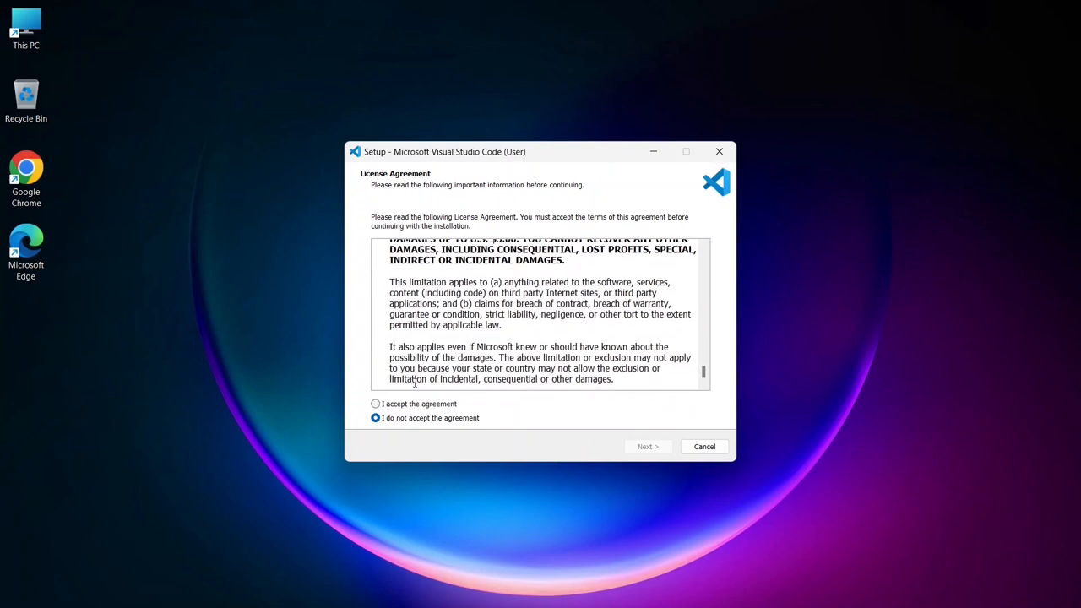
pyautogui.click(375, 404)
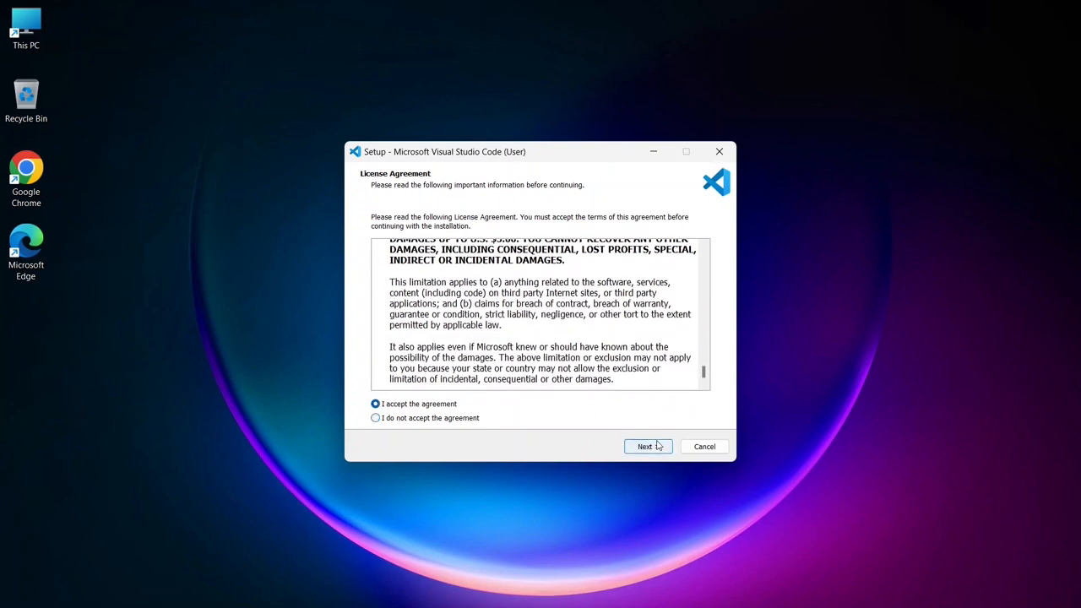
pyautogui.click(646, 446)
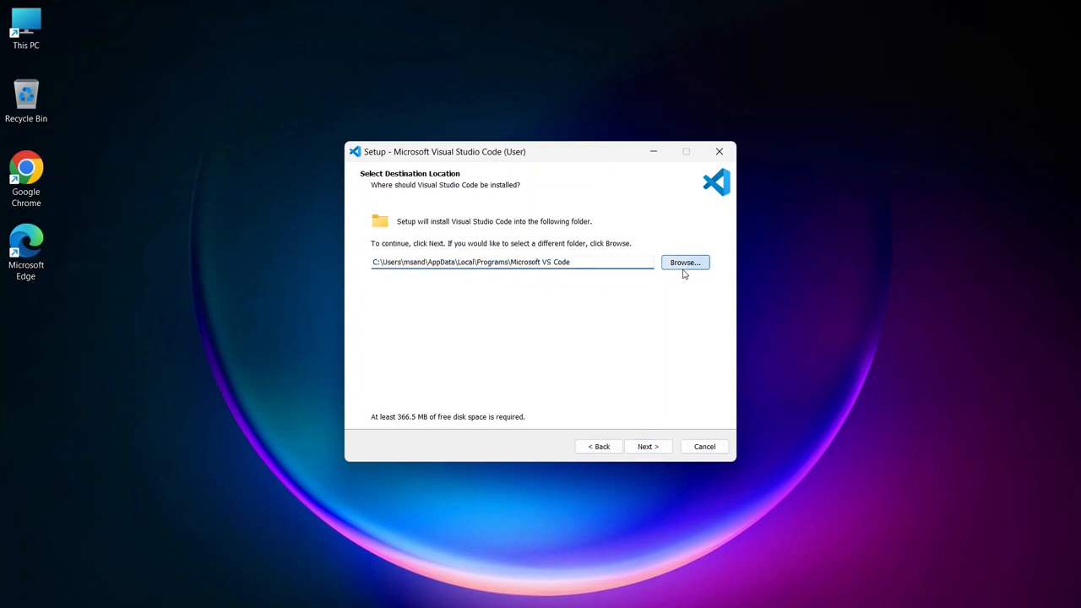
# Keep the default install folder and Start Menu folder and continue to Additional Tasks
pyautogui.click(684, 262)
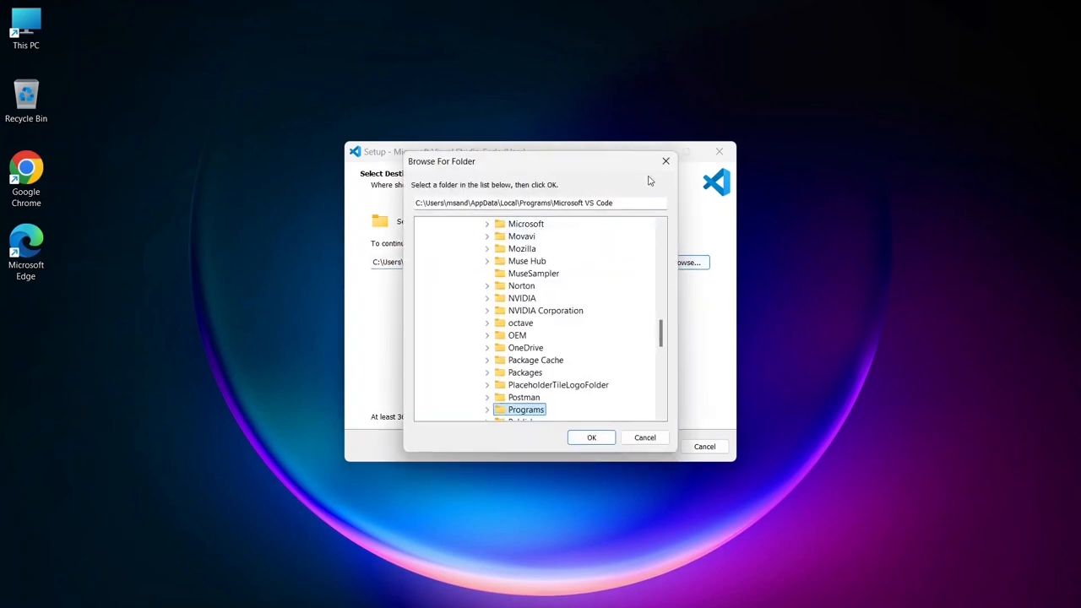
pyautogui.click(591, 438)
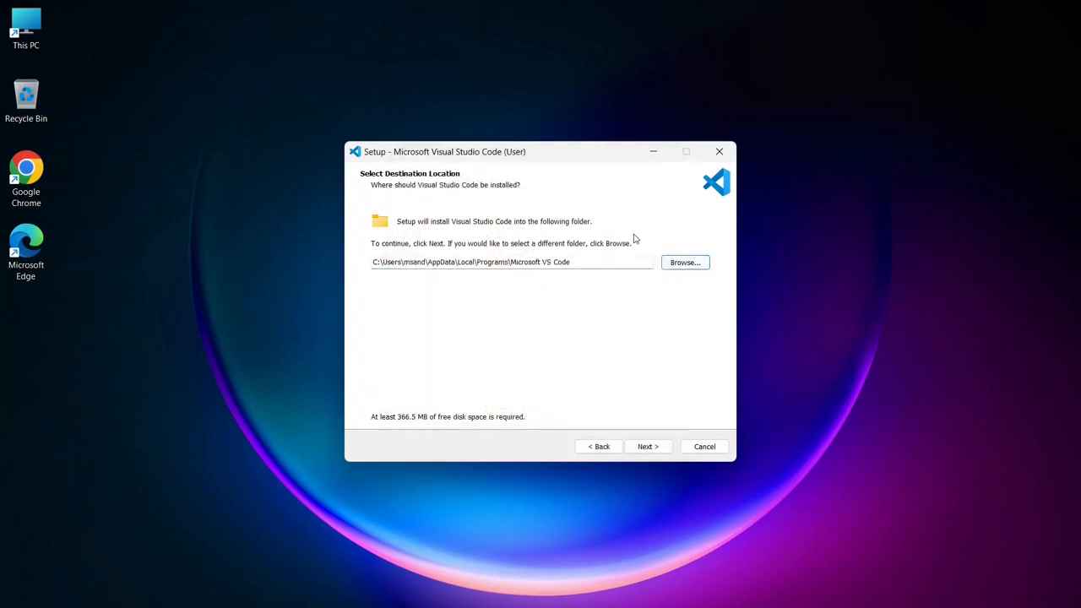
pyautogui.moveTo(612, 297)
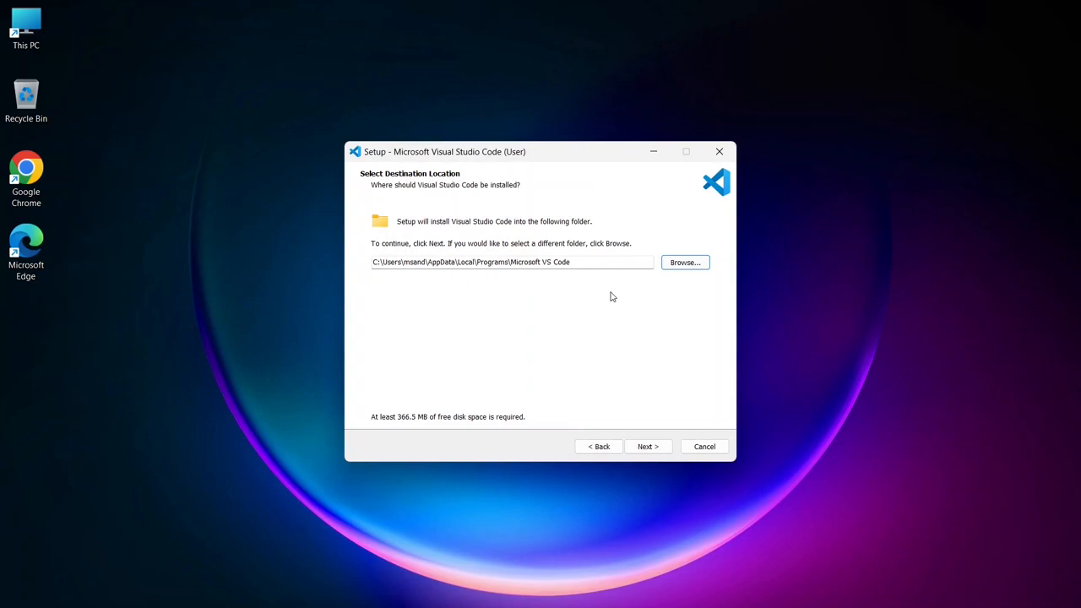
pyautogui.moveTo(650, 432)
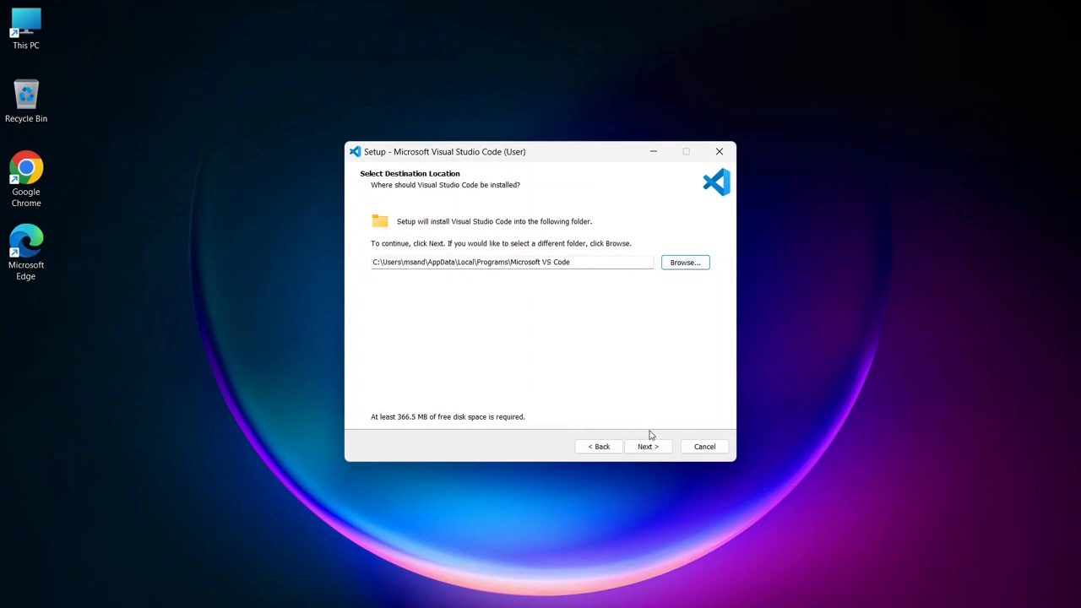
pyautogui.click(648, 446)
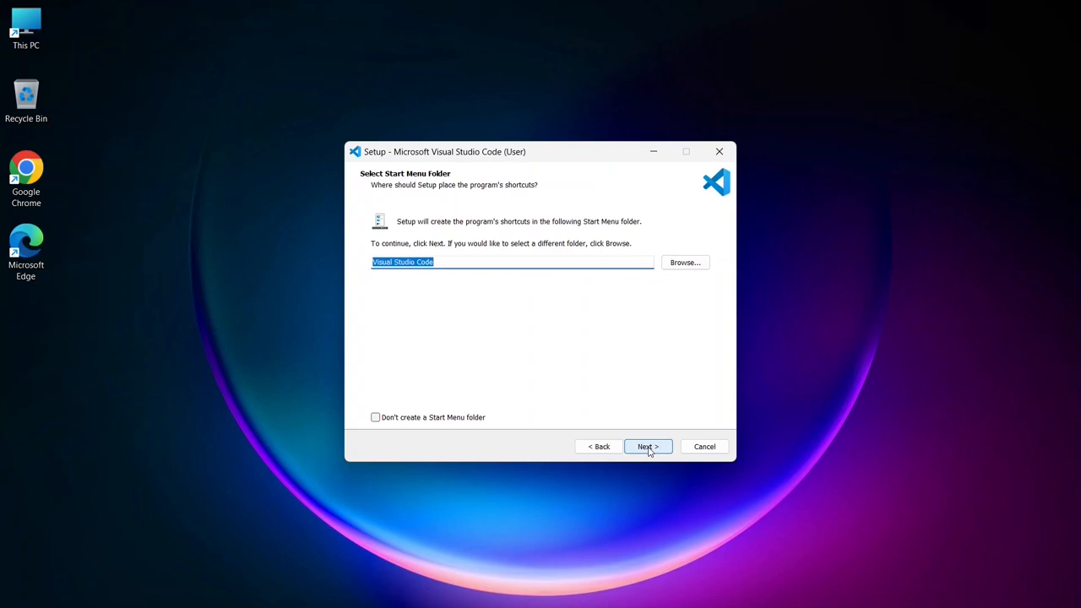
pyautogui.moveTo(628, 328)
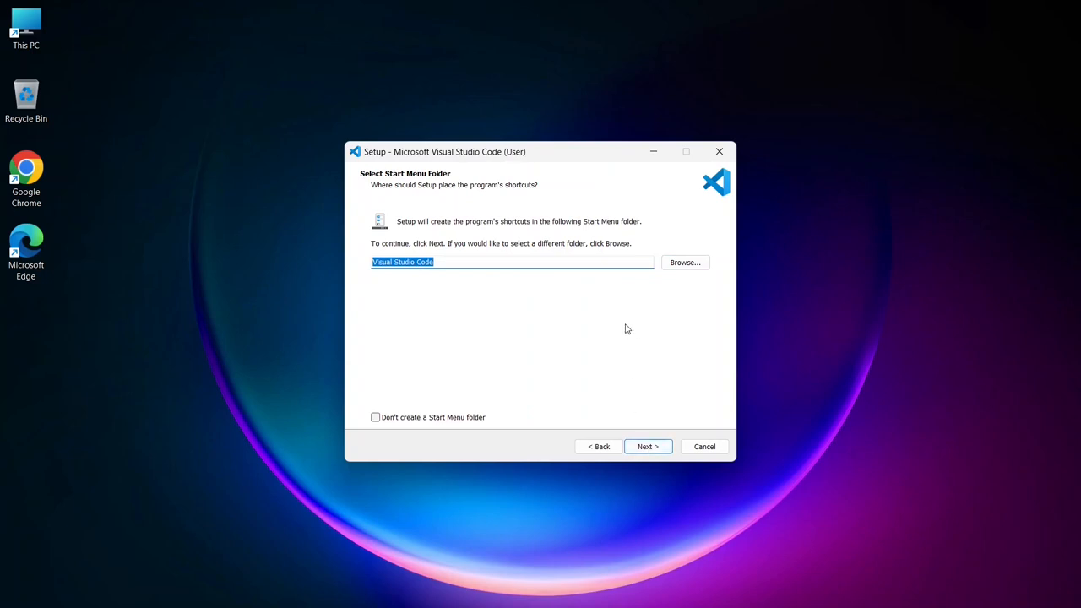
pyautogui.moveTo(431, 262)
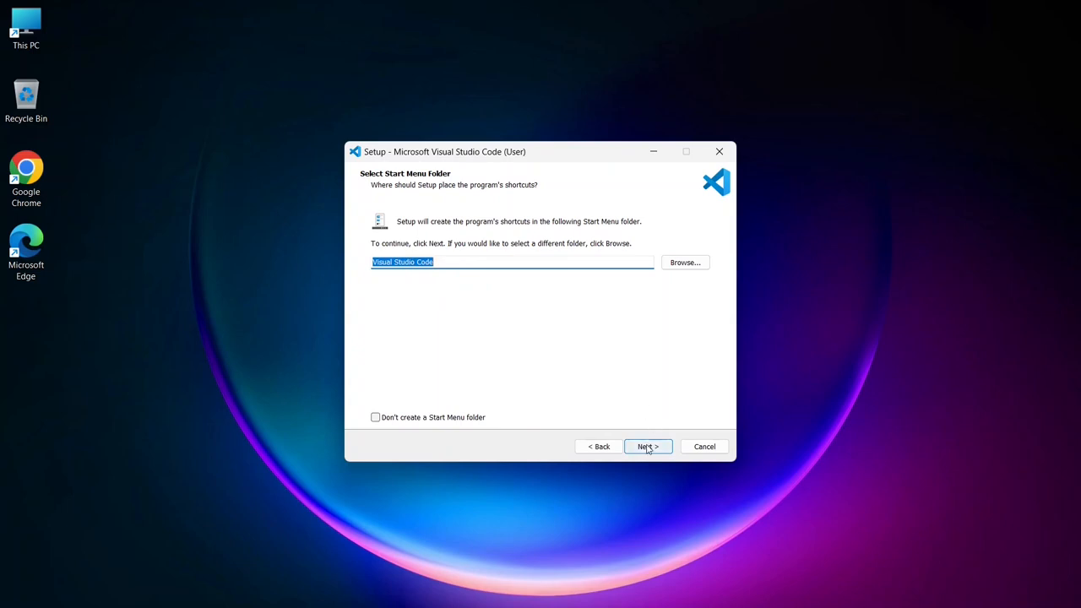
pyautogui.click(648, 446)
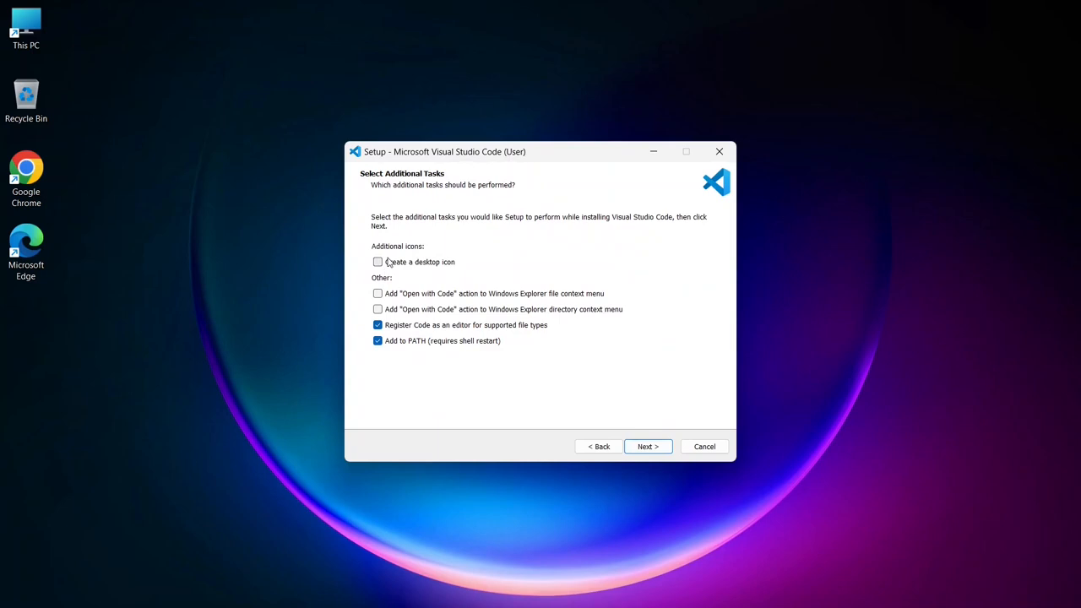
# Enable 'Create a desktop icon' and the directory 'Open with Code' action, reaching Ready to Install
pyautogui.click(378, 262)
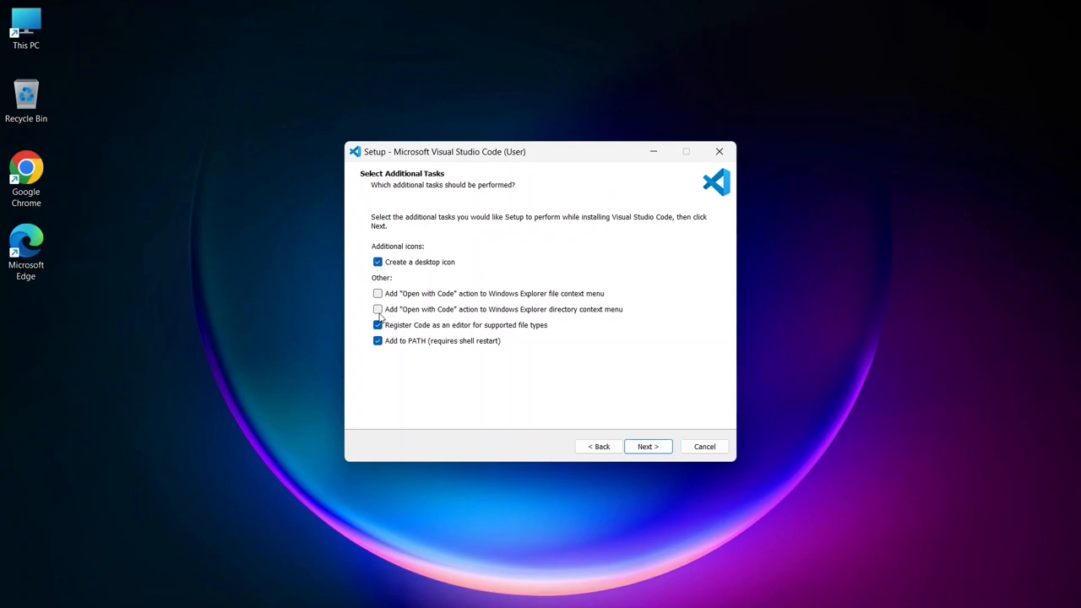
pyautogui.click(379, 309)
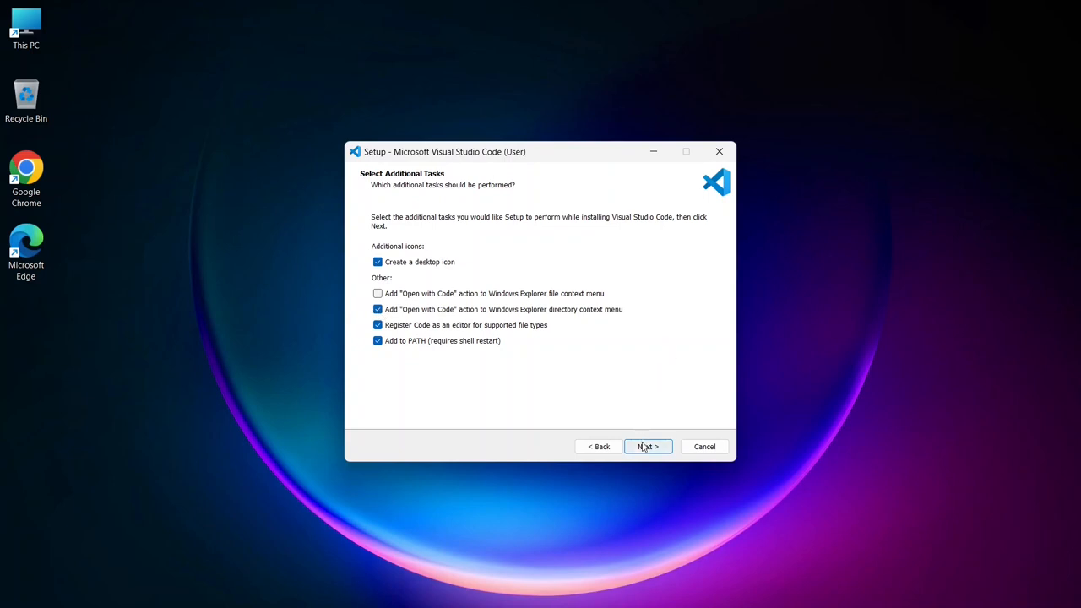
pyautogui.moveTo(655, 417)
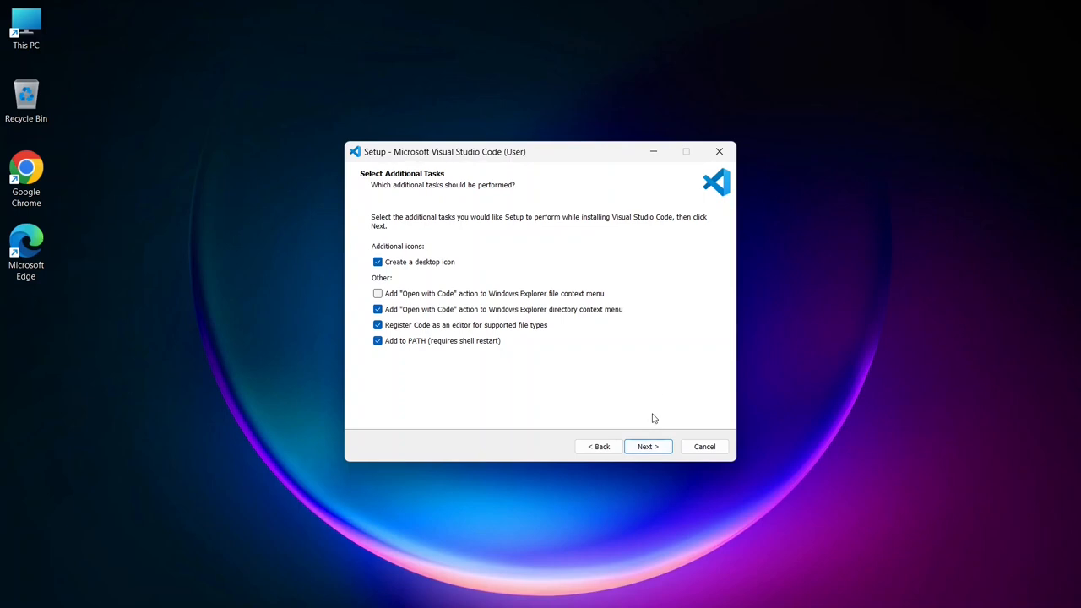
pyautogui.click(647, 446)
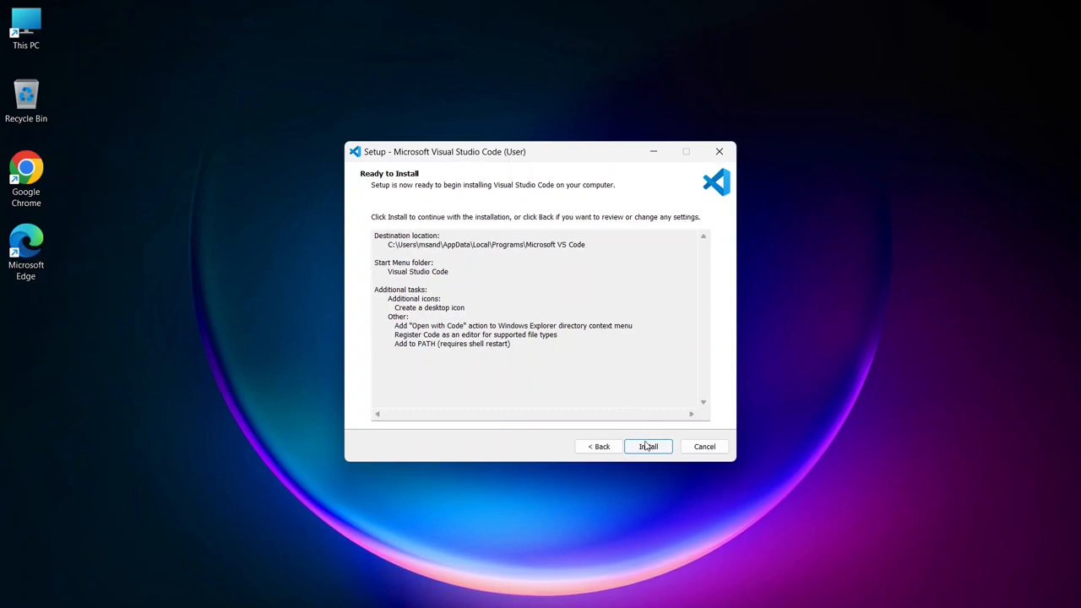
# Install Visual Studio Code and finish with 'Launch Visual Studio Code' checked, opening Get Started
pyautogui.click(648, 446)
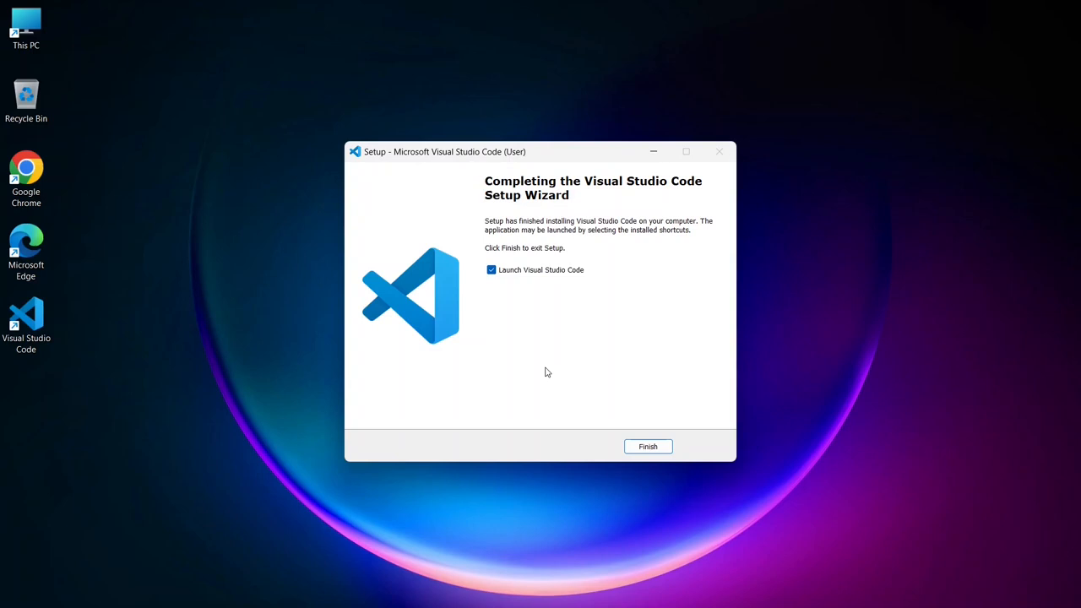
pyautogui.moveTo(503, 279)
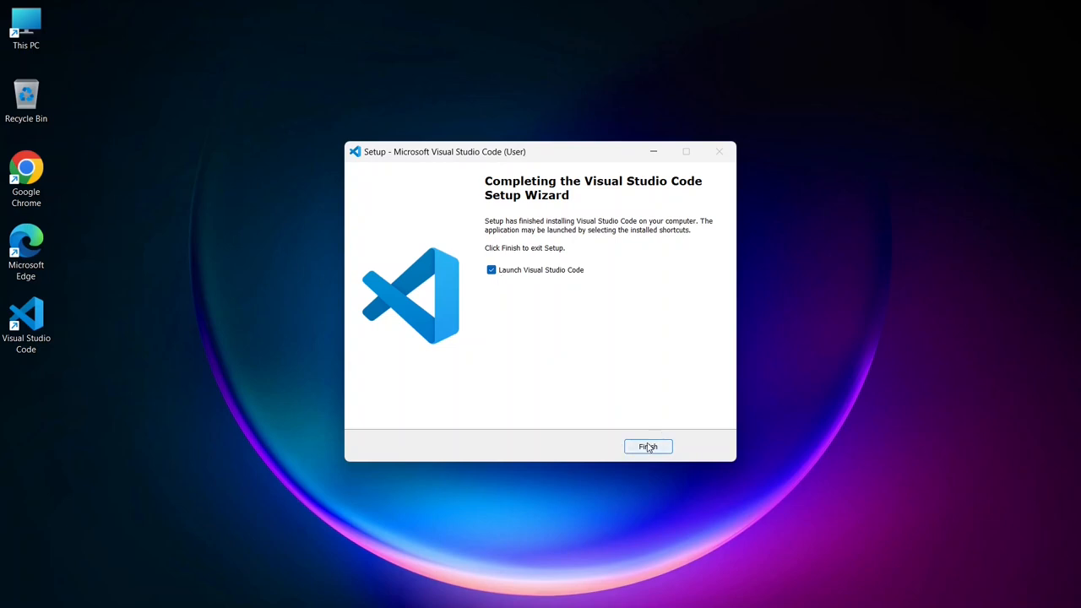
pyautogui.click(649, 445)
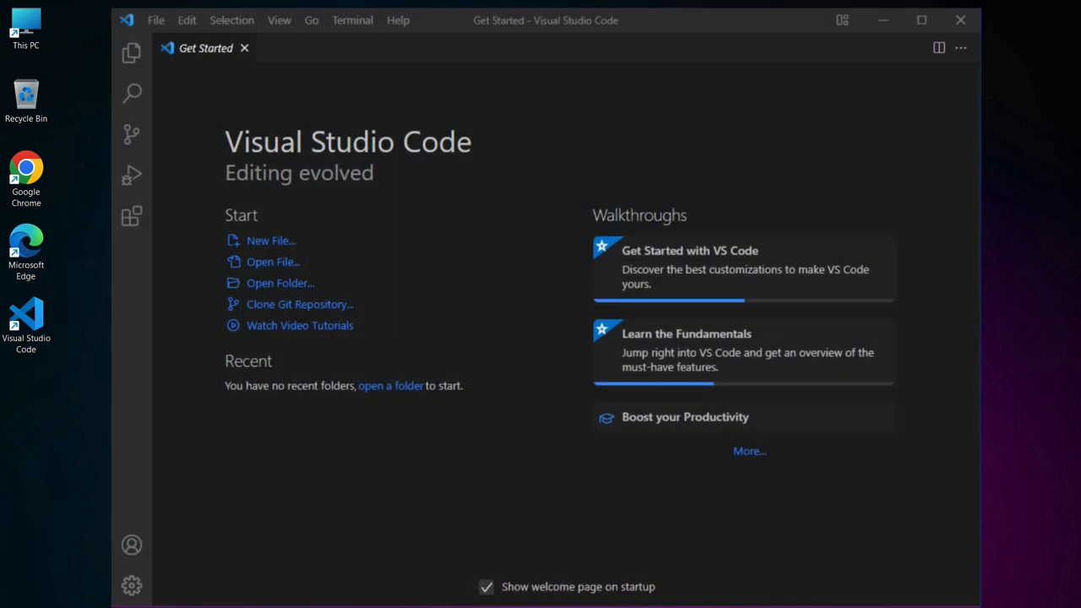